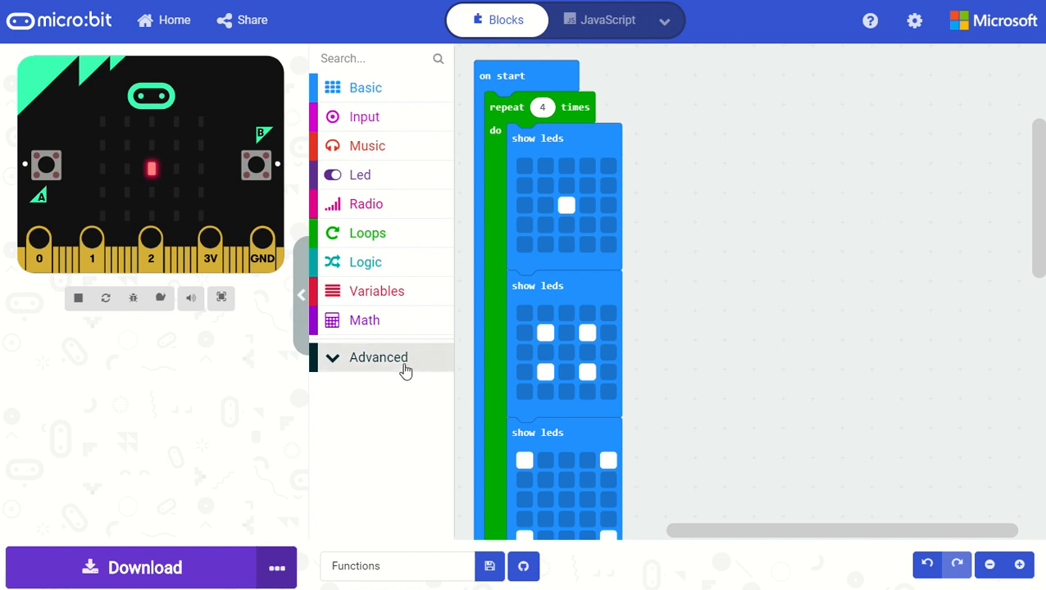
Expand the Advanced toolbox group and show the Functions block category
left_click(379, 358)
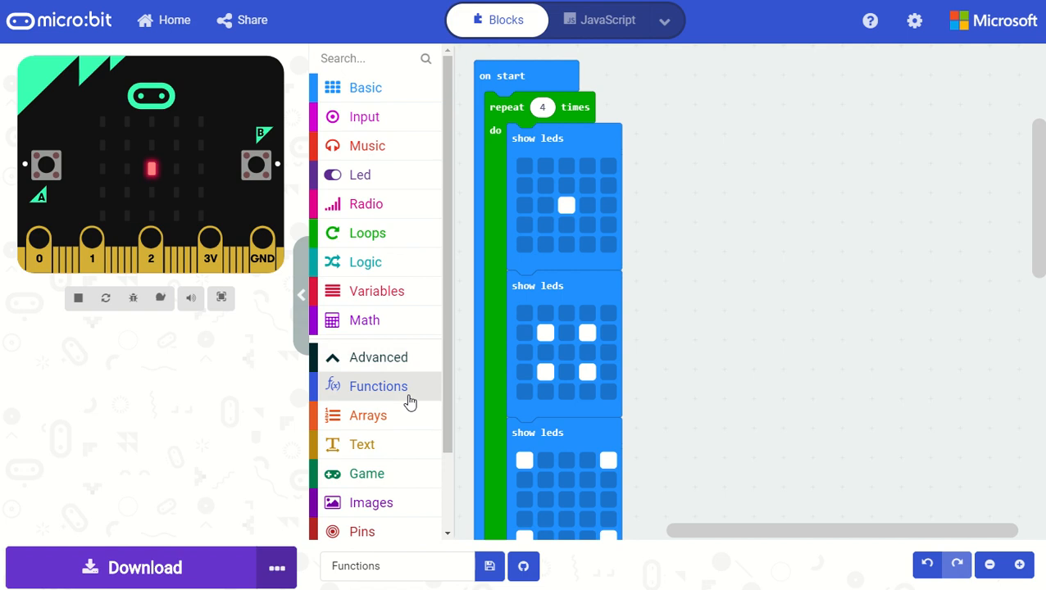
mouse_move(413, 397)
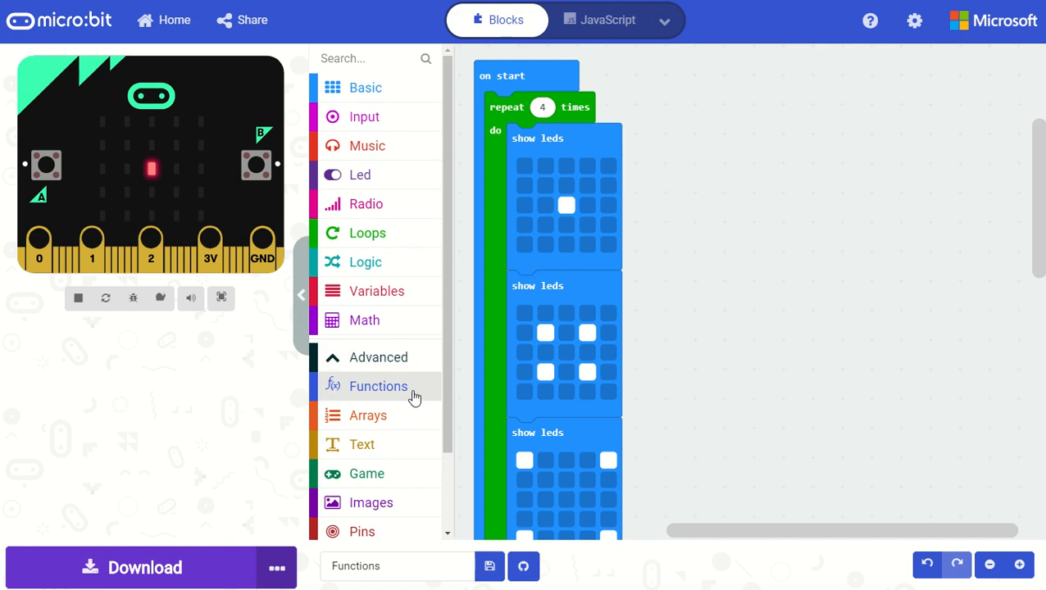
left_click(379, 387)
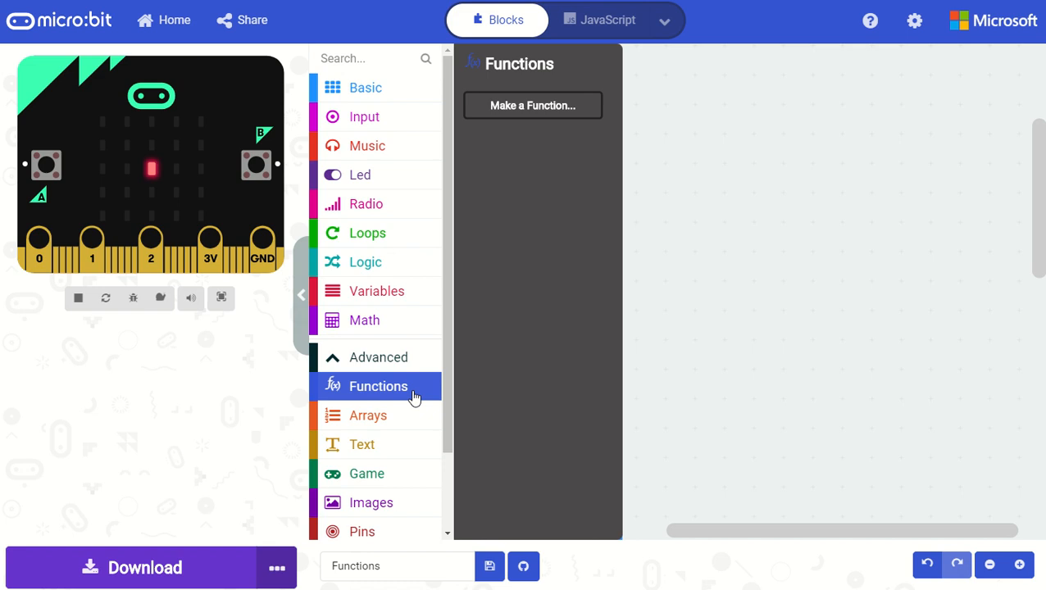
mouse_move(566, 310)
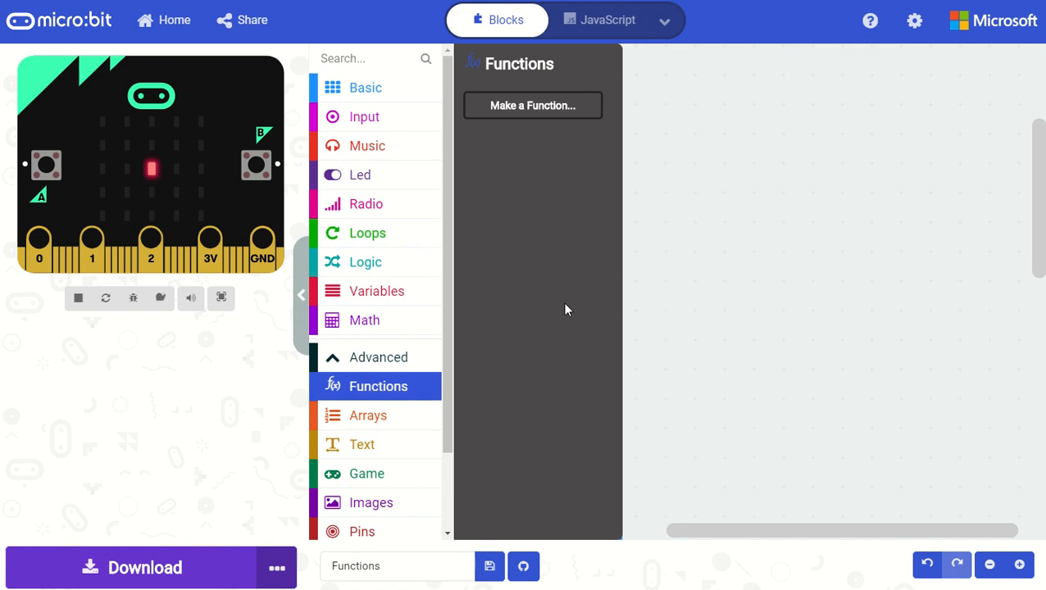
mouse_move(574, 292)
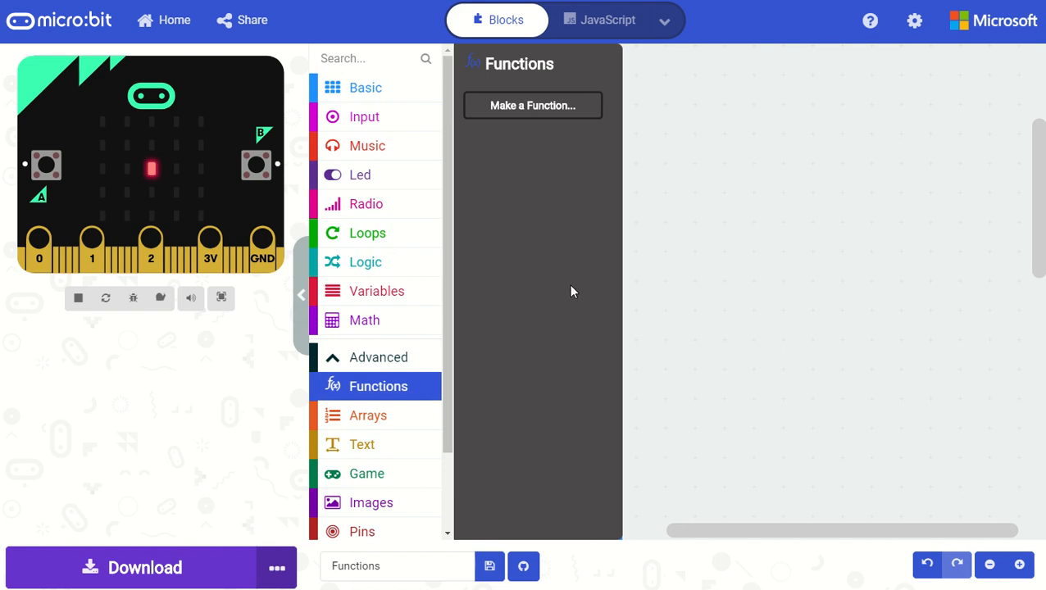
mouse_move(587, 142)
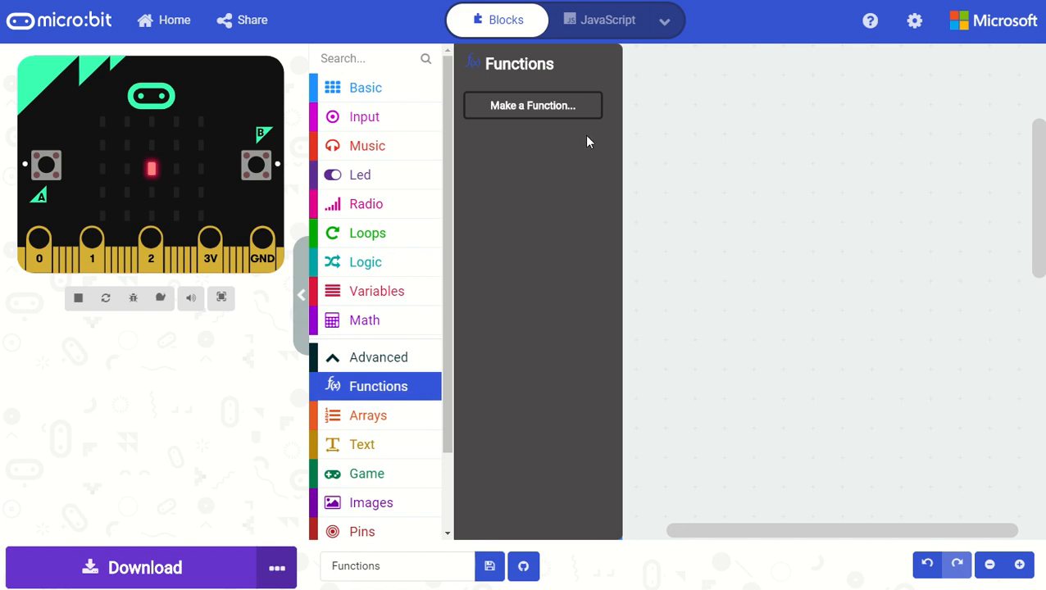
mouse_move(531, 105)
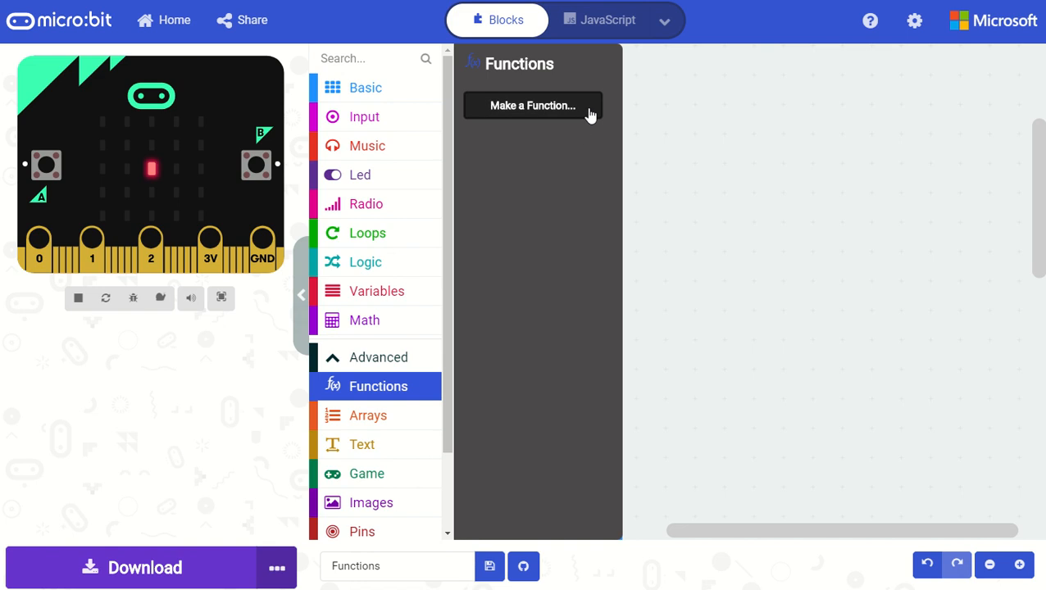
Create function ShowAnimation with a single Number parameter num, removing the boolean and text parameters
left_click(532, 105)
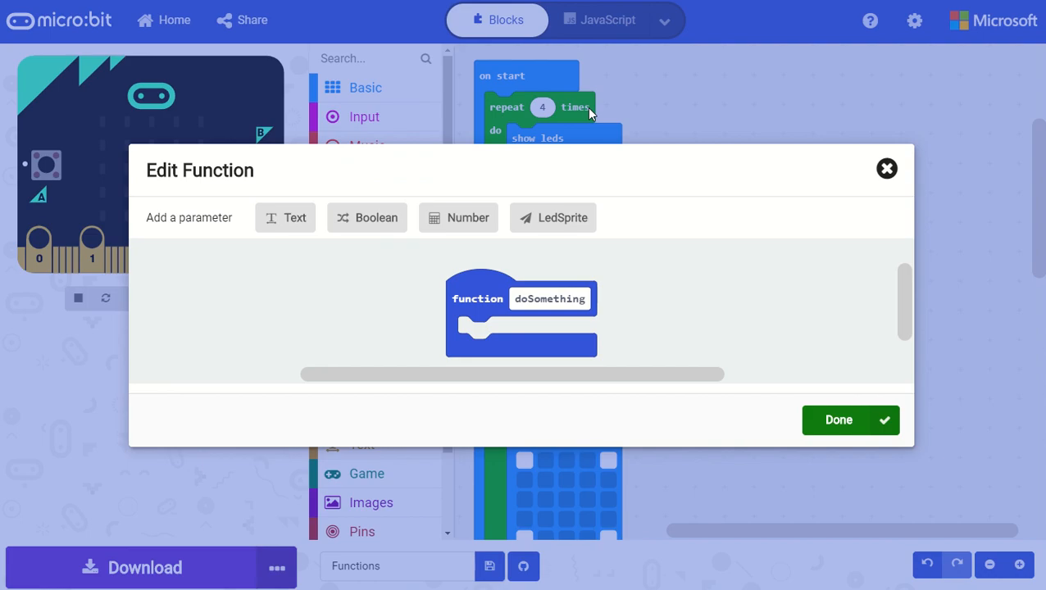
left_click(549, 298)
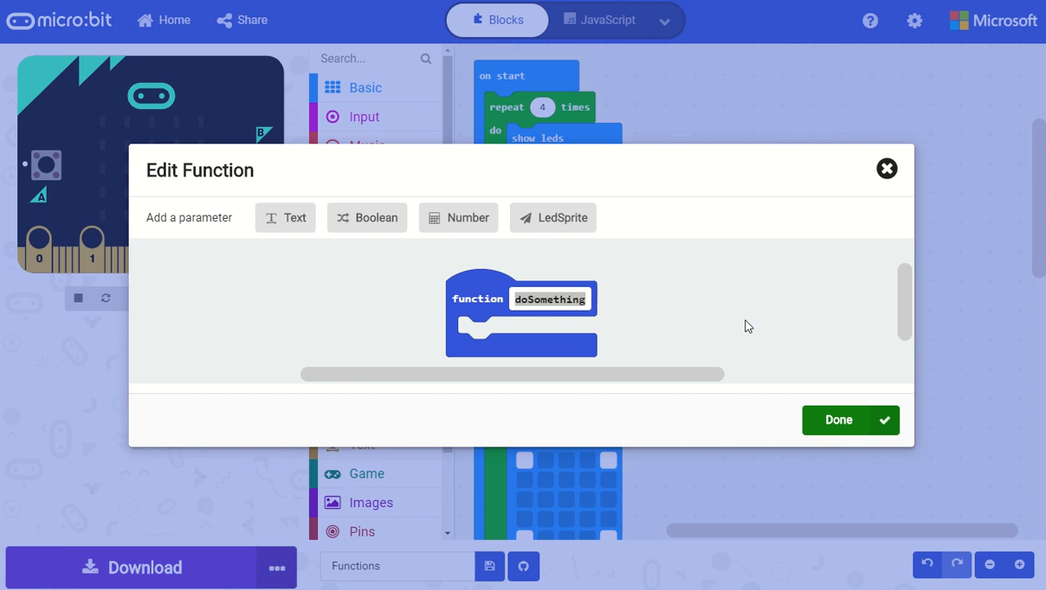
type("ShowAnimation")
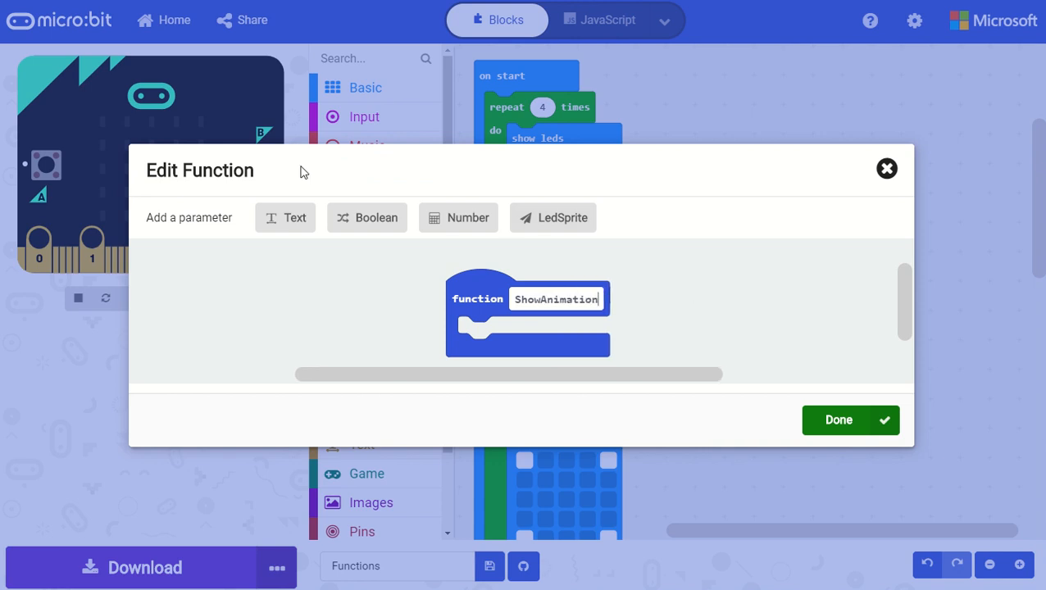
left_click(367, 217)
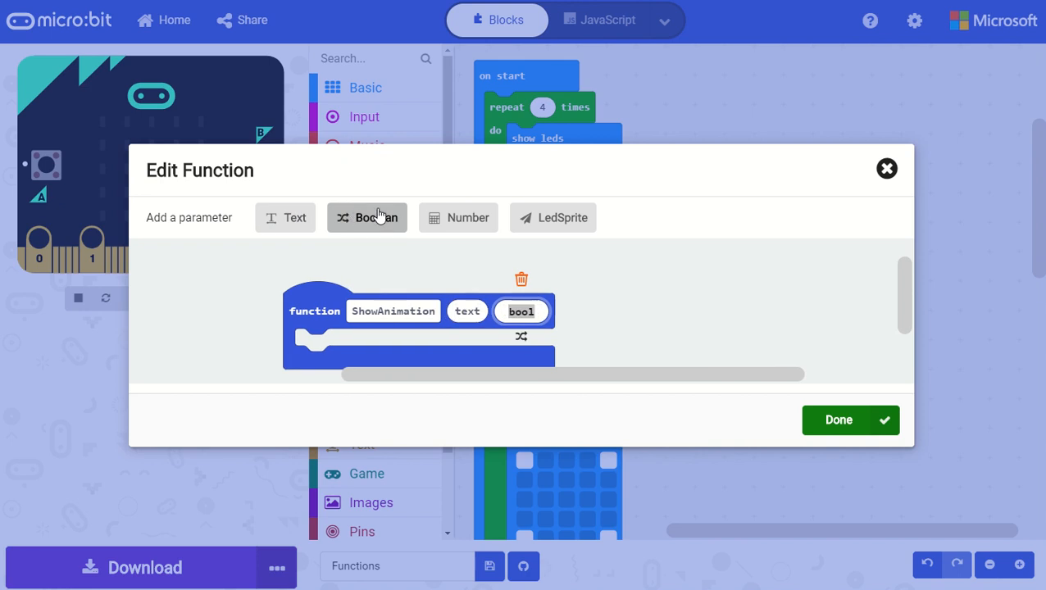
mouse_move(489, 337)
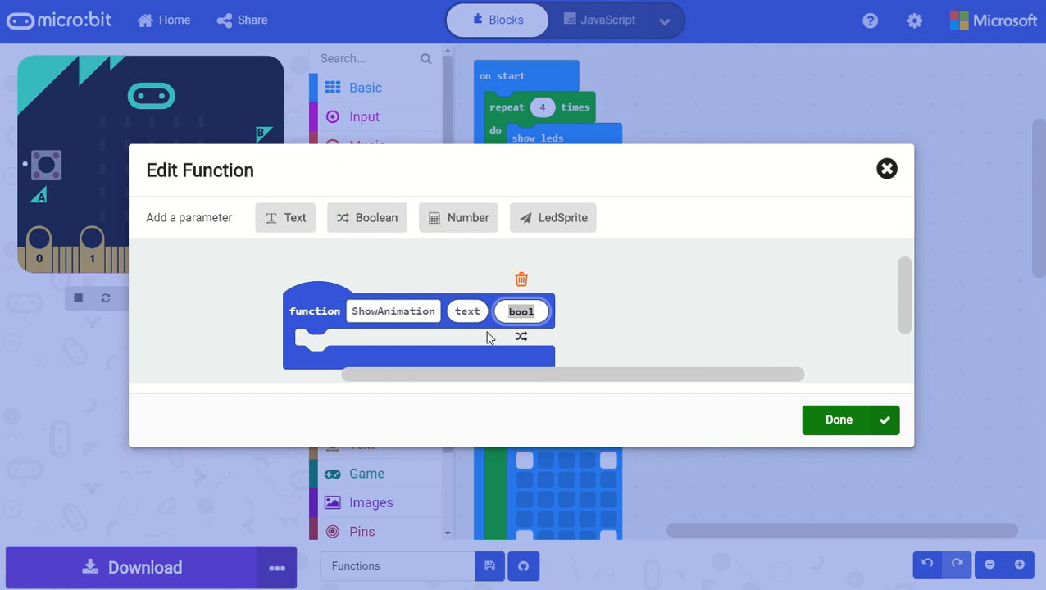
mouse_move(547, 297)
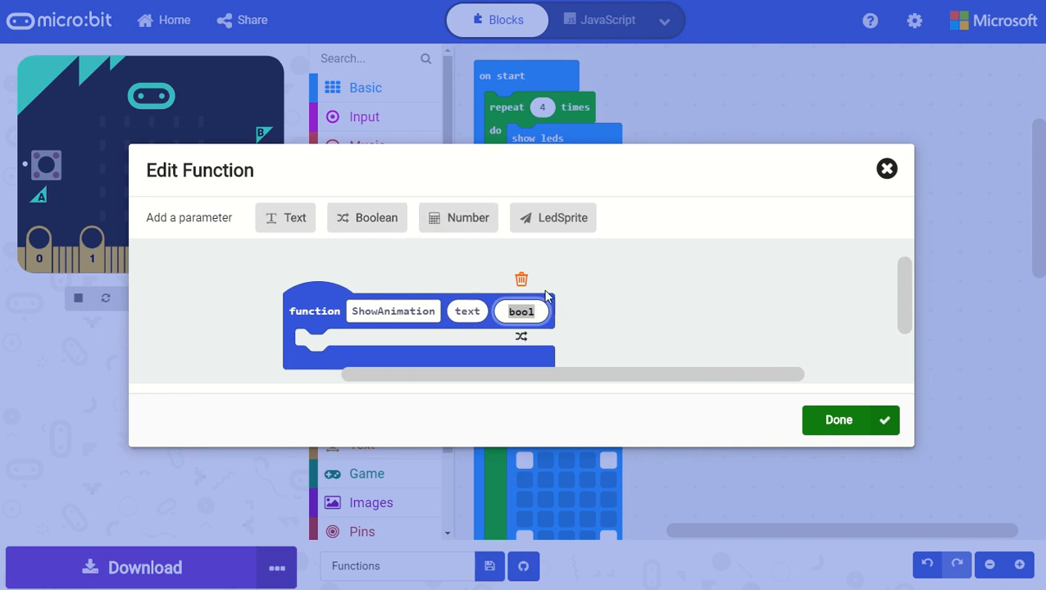
mouse_move(522, 282)
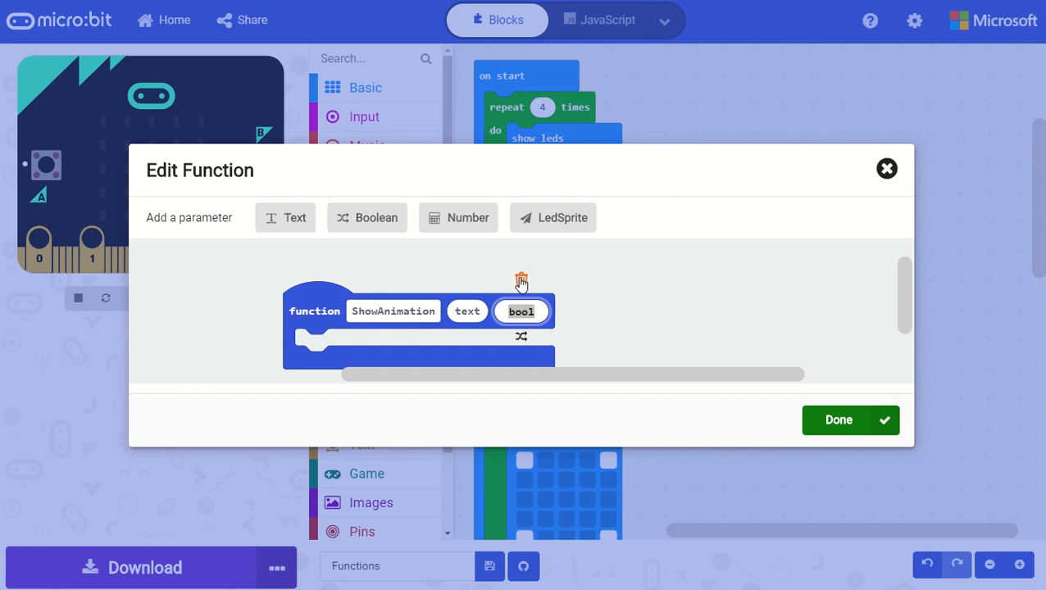
left_click(522, 279)
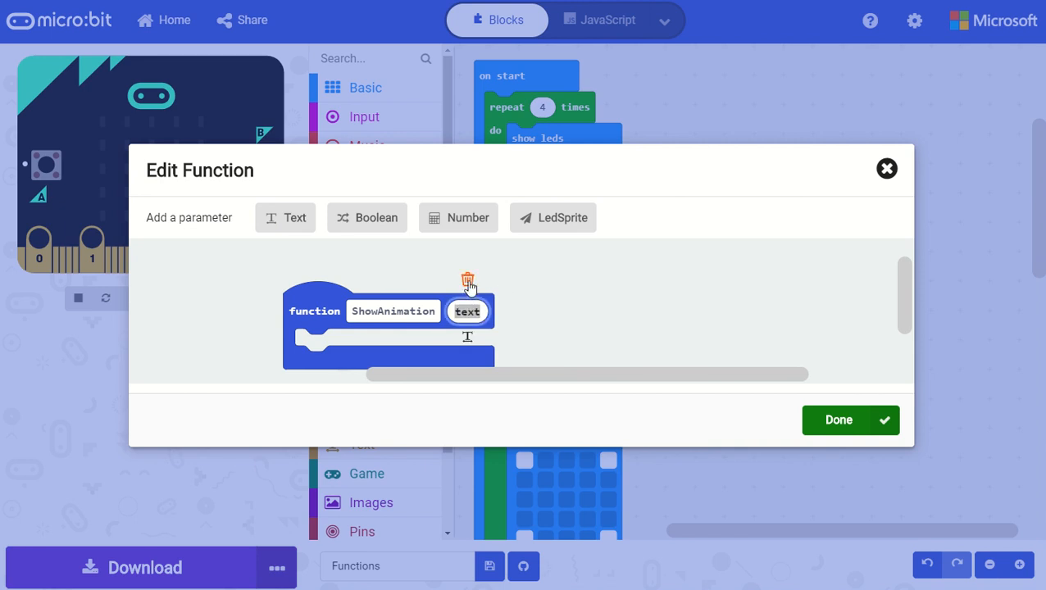
left_click(459, 217)
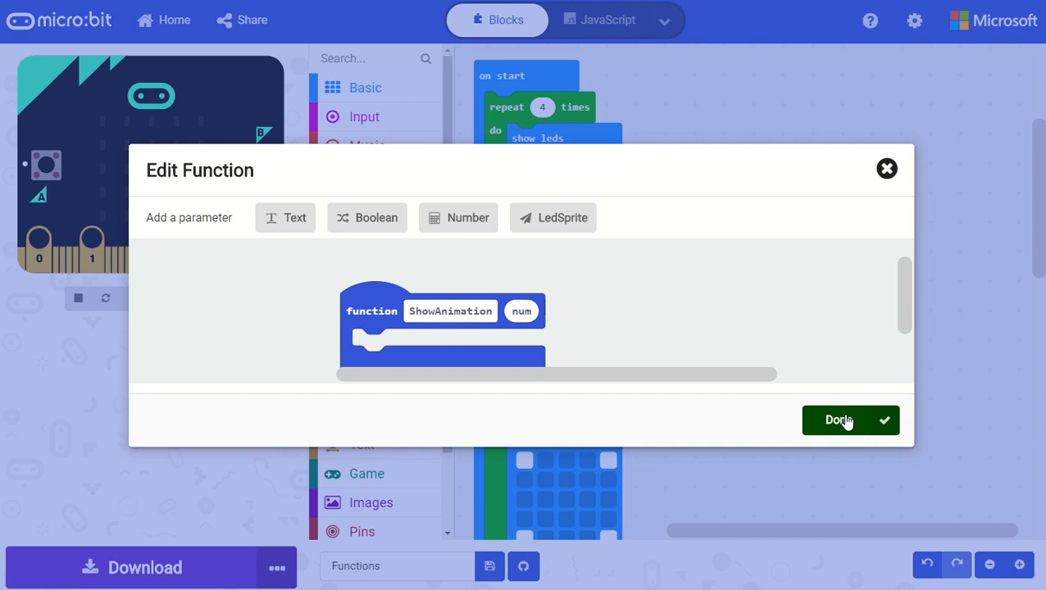
left_click(839, 420)
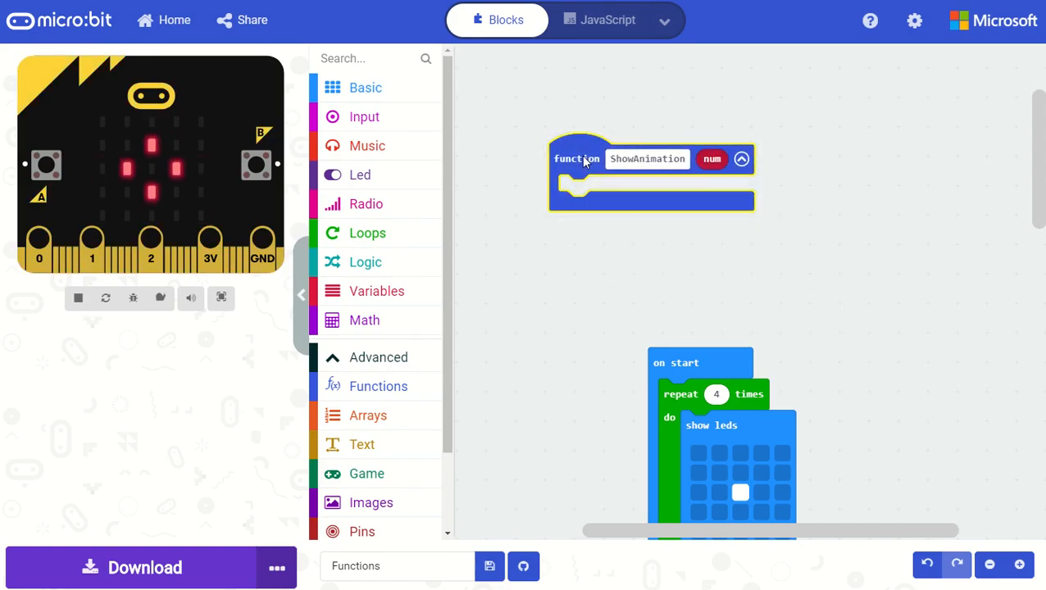
Reopen ShowAnimation's Edit Function dialog and leave it unchanged with Done
right_click(577, 158)
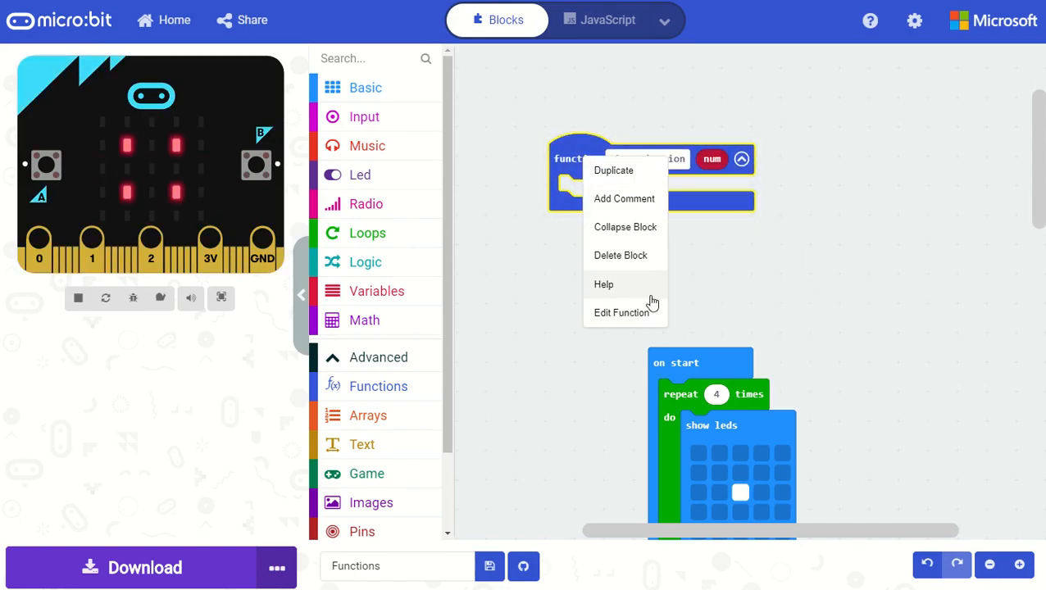
left_click(620, 312)
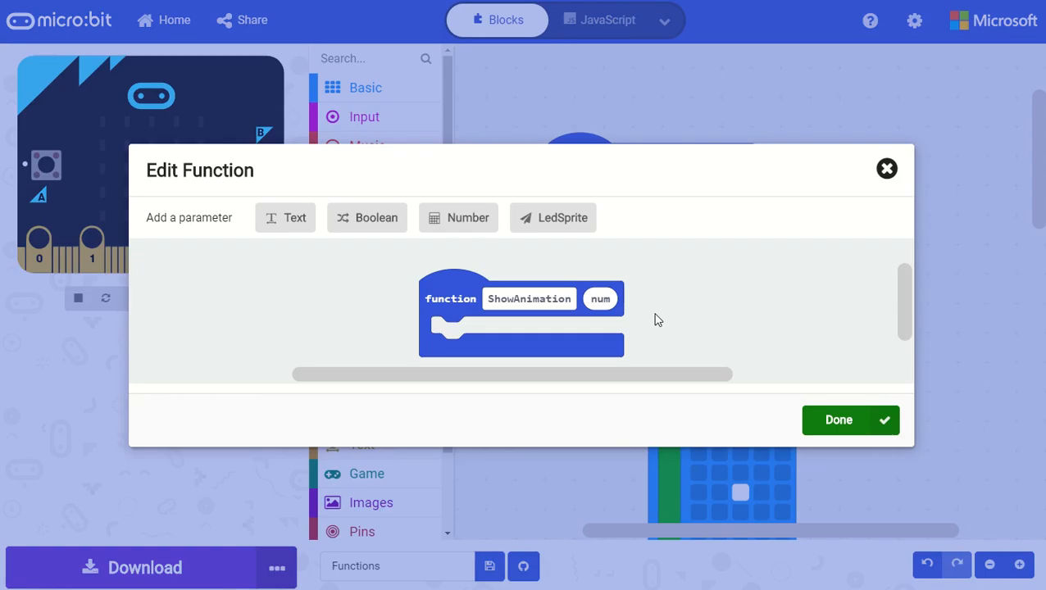
left_click(840, 420)
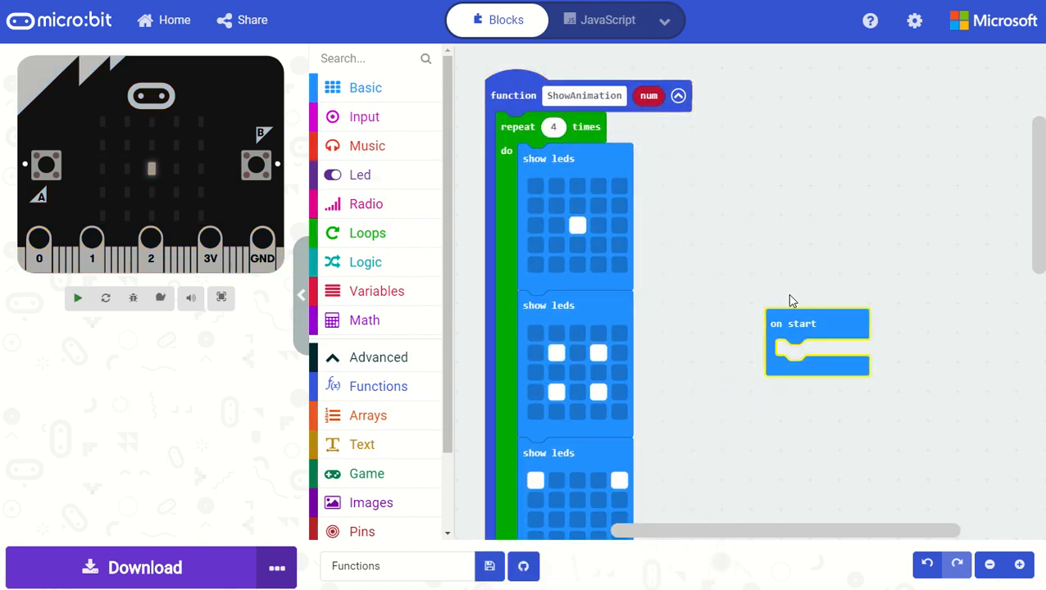
Fetch a call ShowAnimation block from the Functions category onto the workspace
left_click(77, 298)
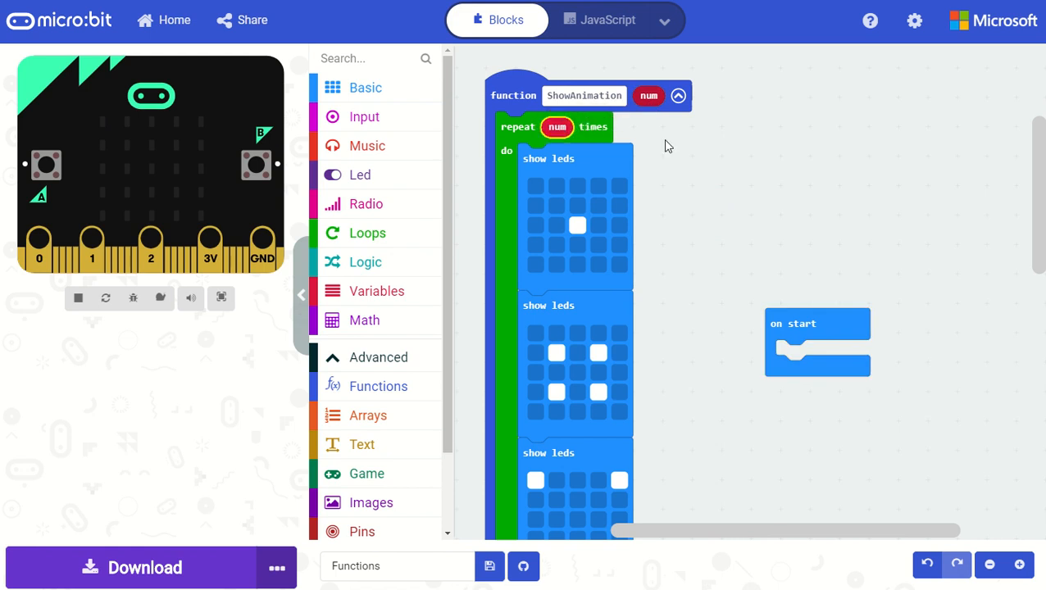
mouse_move(687, 174)
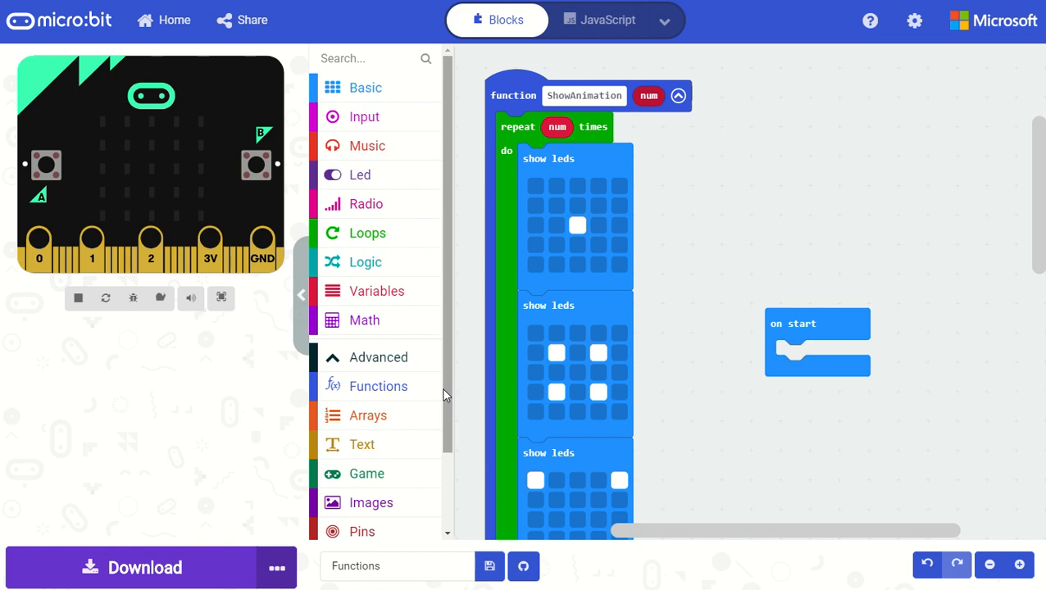
left_click(379, 387)
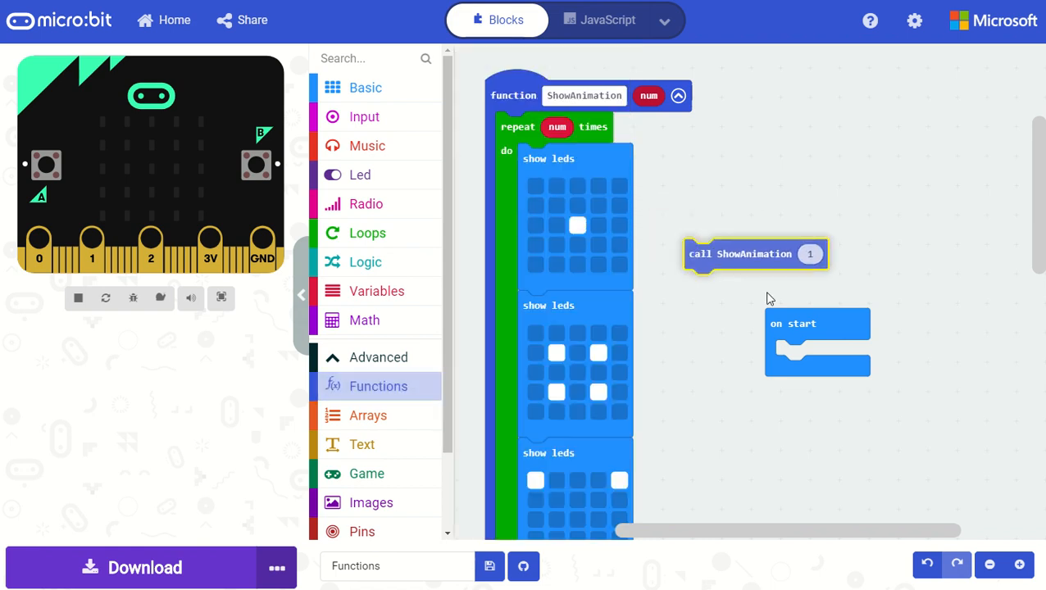
Call ShowAnimation from on start with a Math pick random argument of 1 to 3
left_click_drag(754, 254, 834, 354)
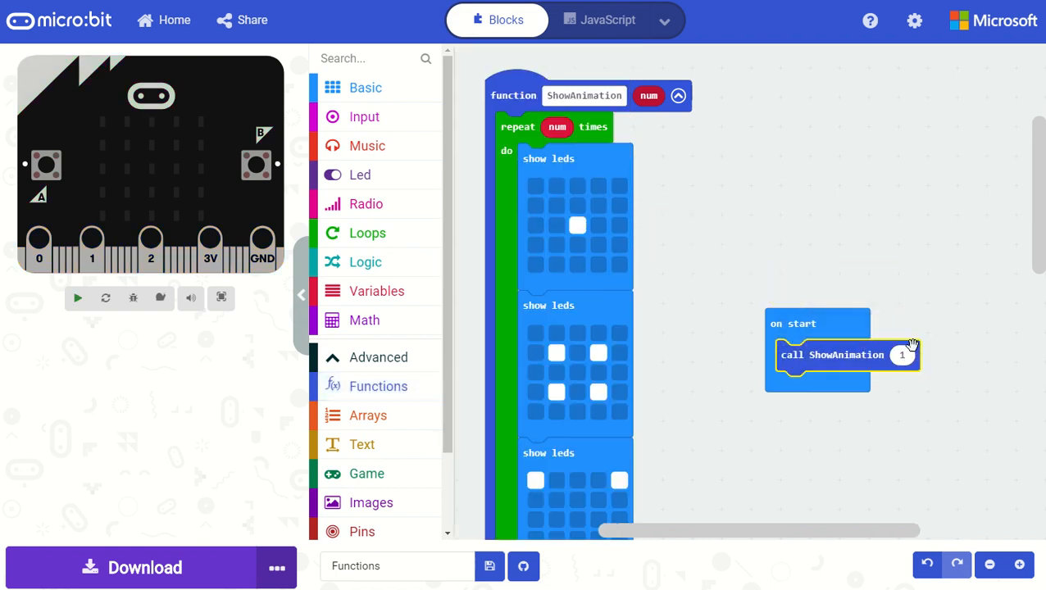
left_click(77, 298)
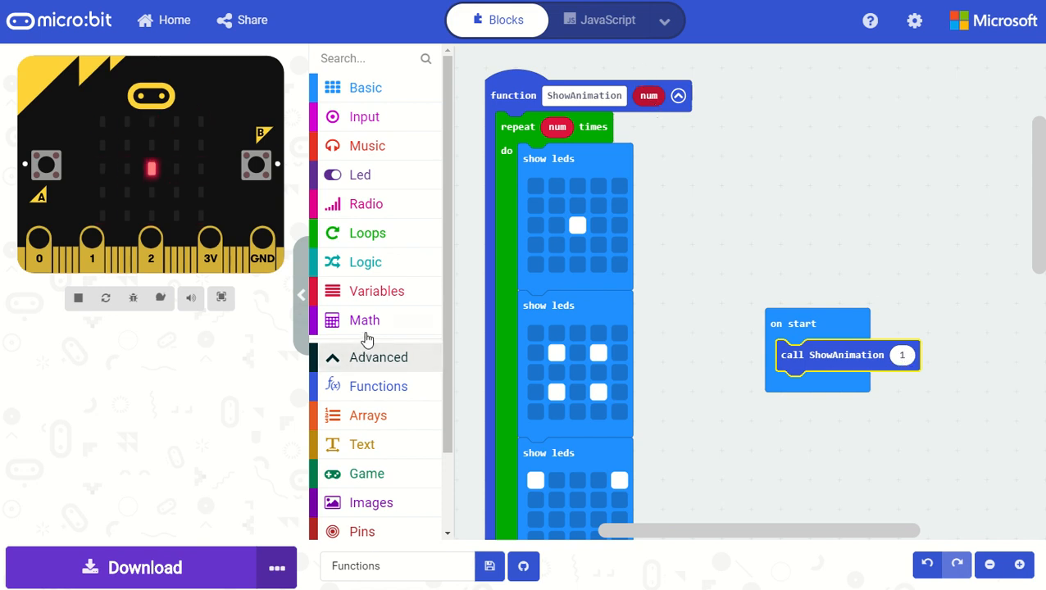
left_click(365, 320)
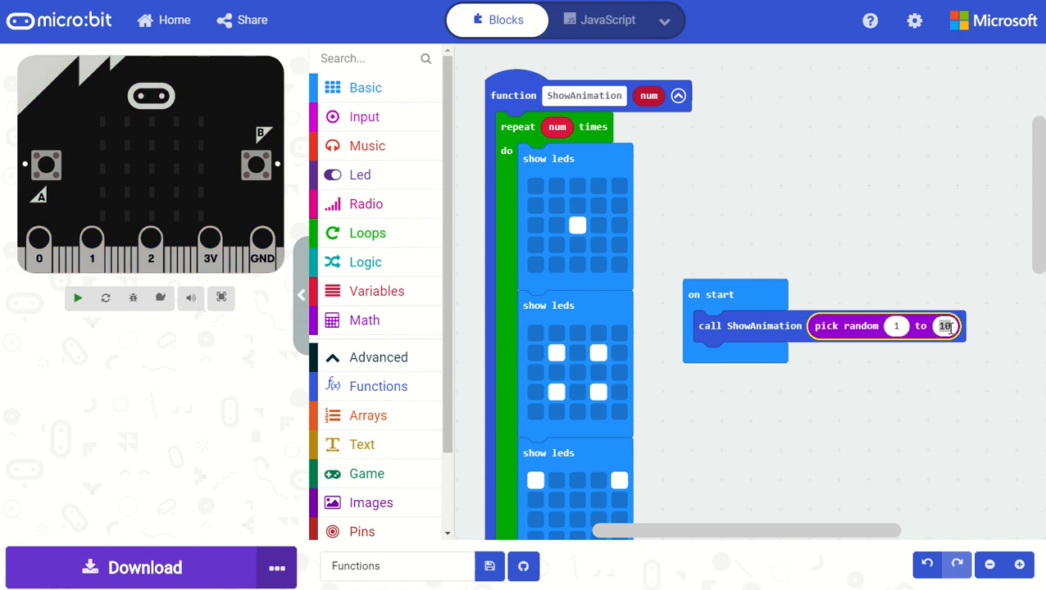
type("3")
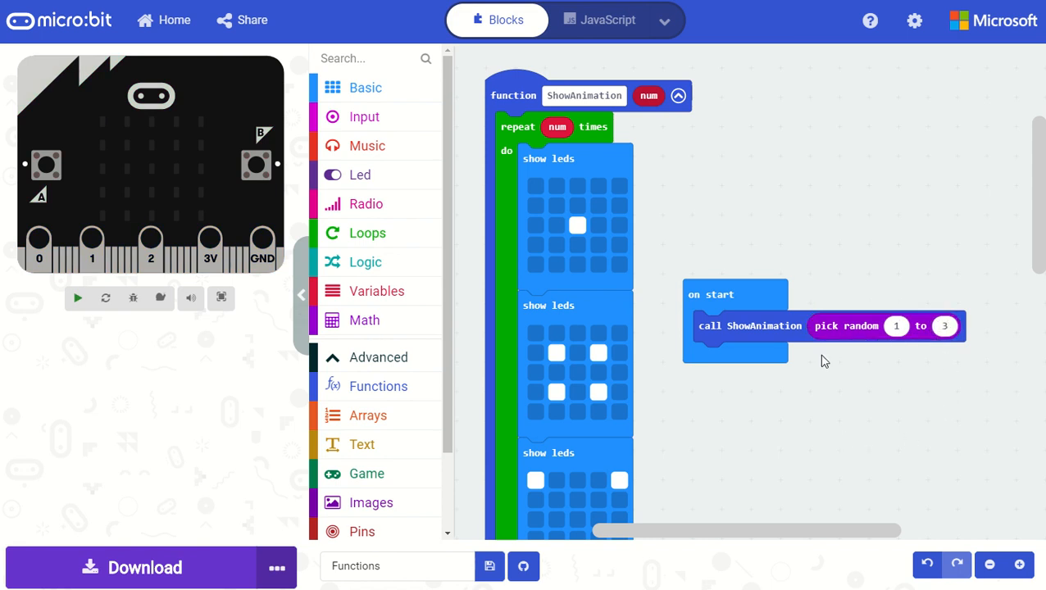
left_click(77, 299)
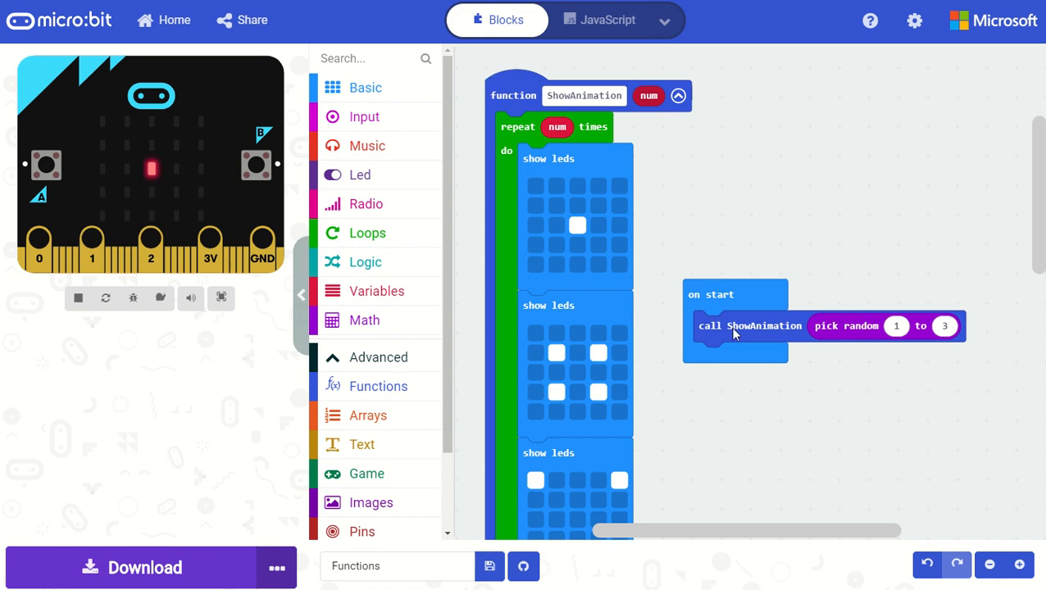
mouse_move(840, 226)
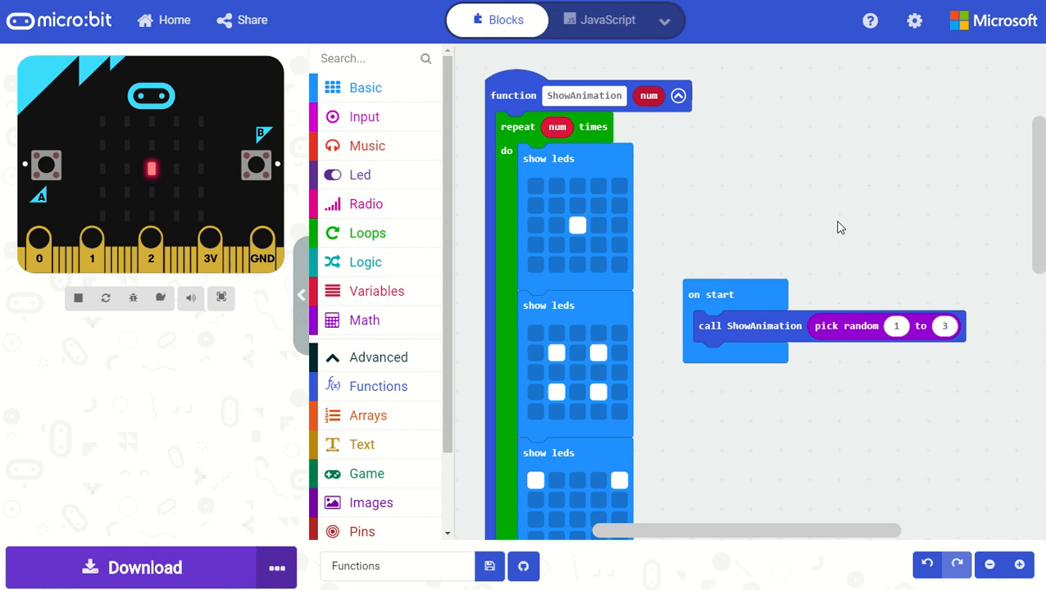
mouse_move(792, 487)
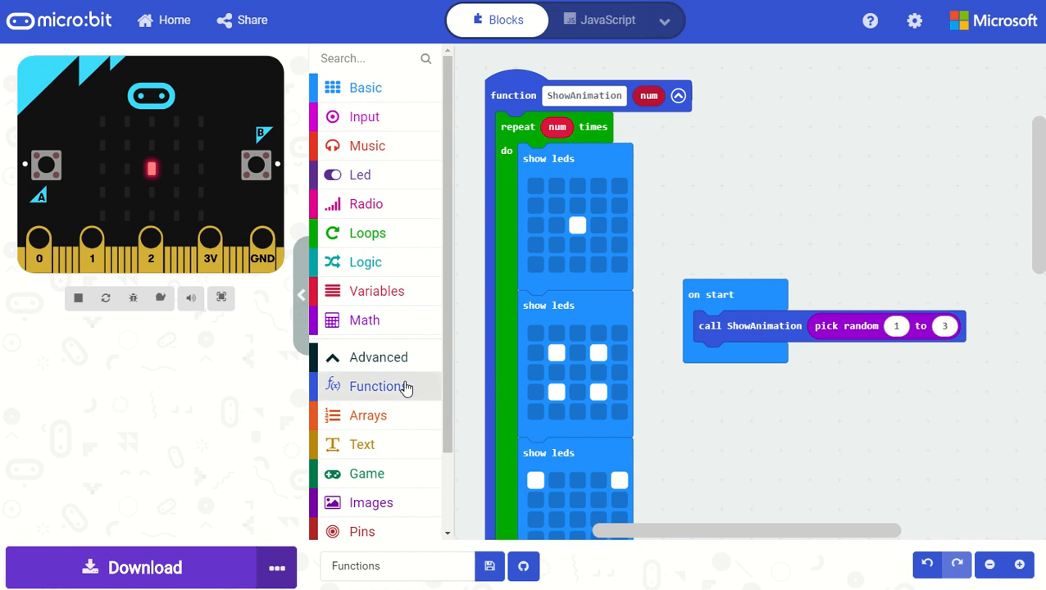
Add a return num block to the end of ShowAnimation, making the value-returning call available
left_click(379, 387)
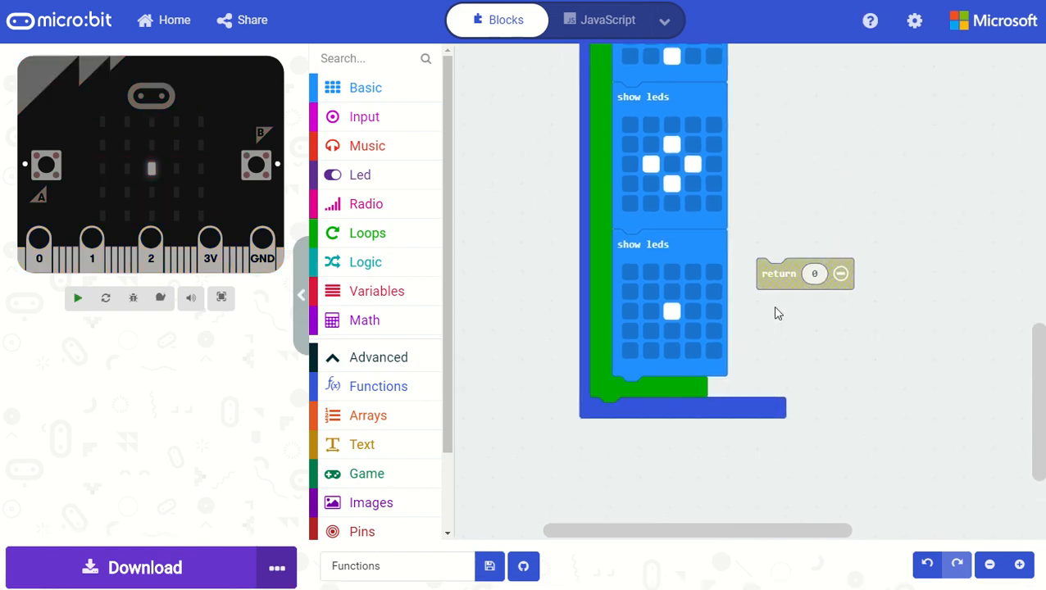
left_click_drag(805, 274, 637, 436)
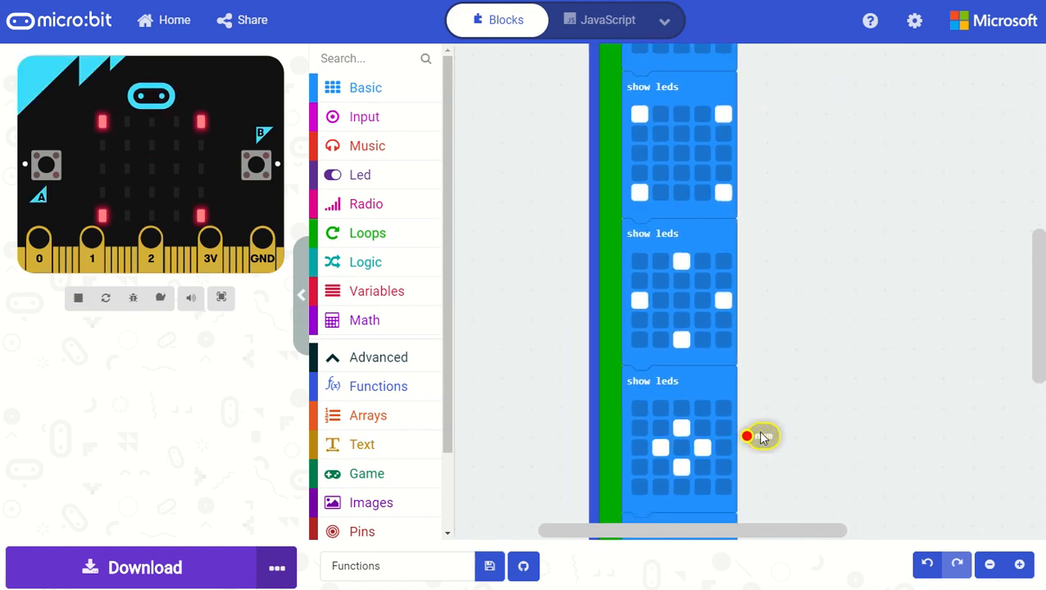
scroll("down", 3)
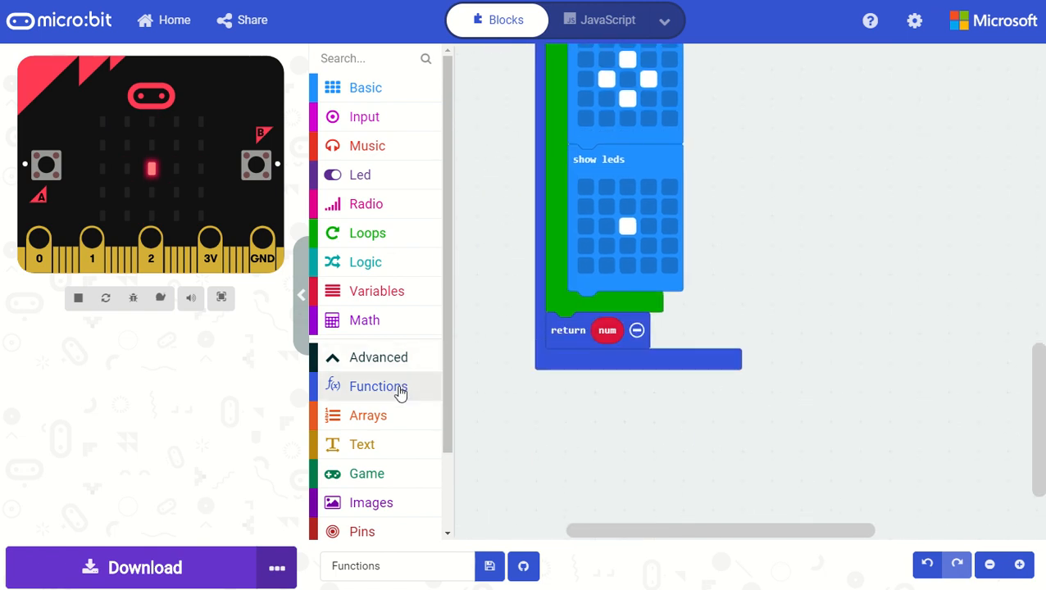
left_click(379, 387)
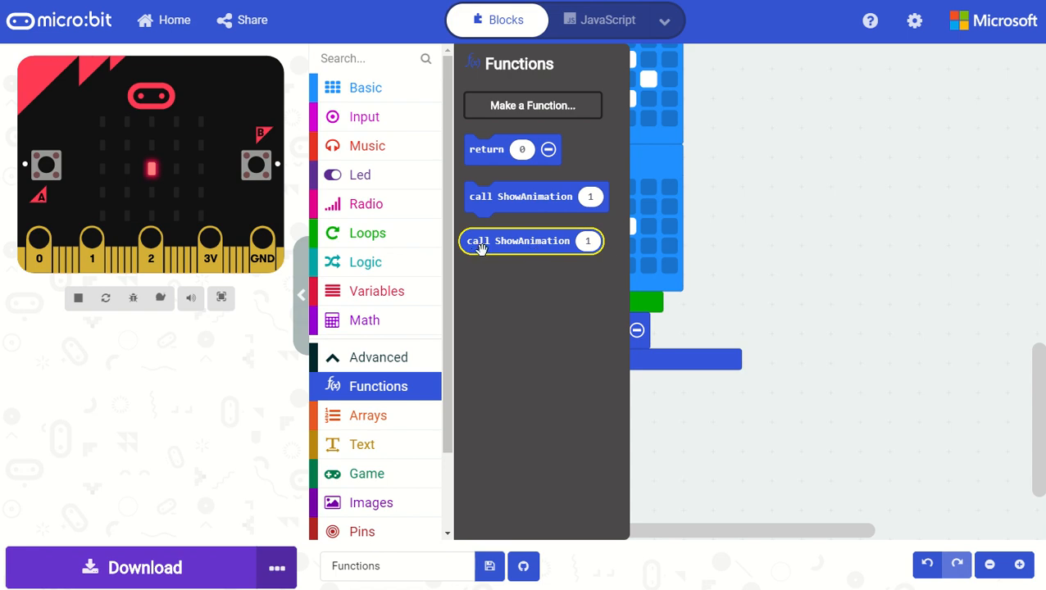
mouse_move(532, 239)
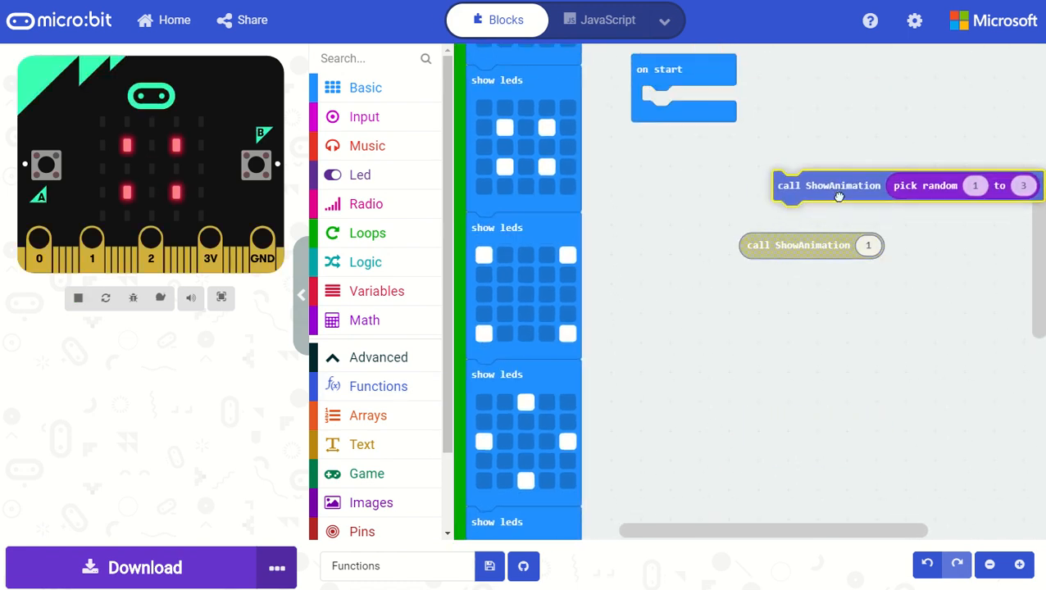
Wrap call ShowAnimation with pick random 1 to 3 inside a show number block in on start
left_click(364, 89)
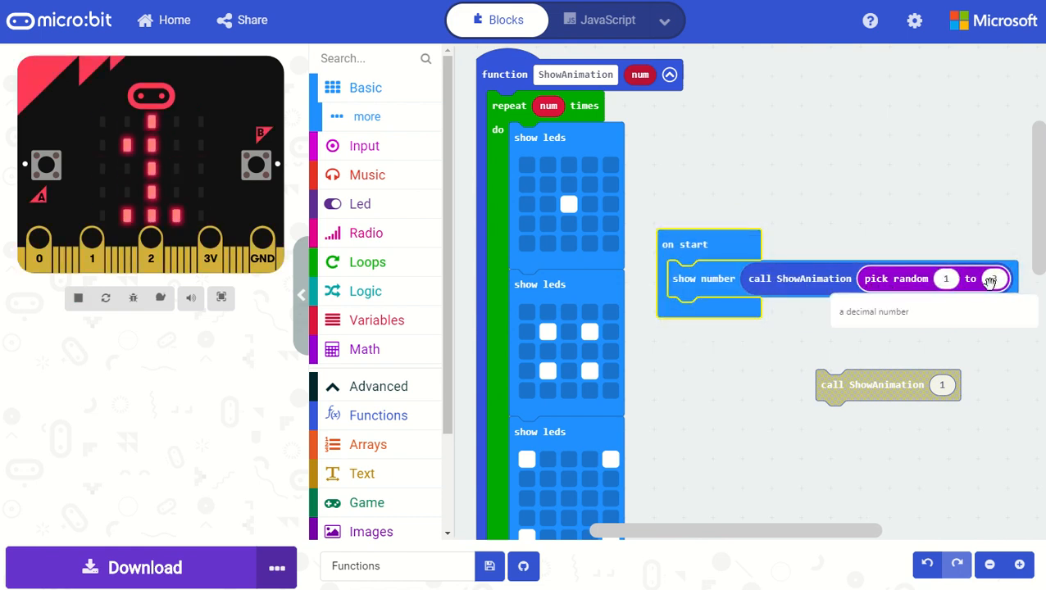
type("3")
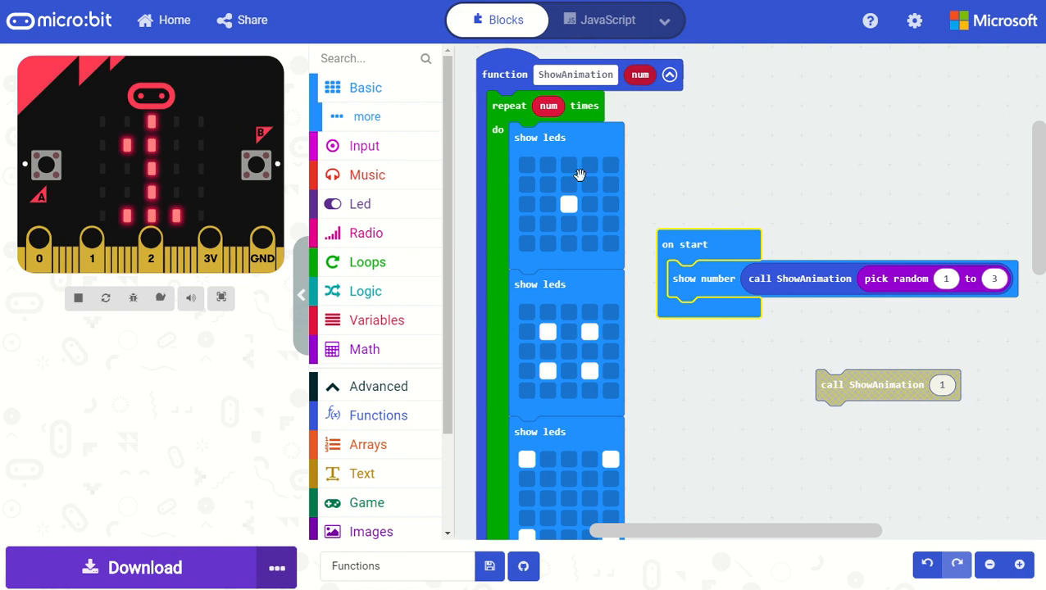
mouse_move(870, 292)
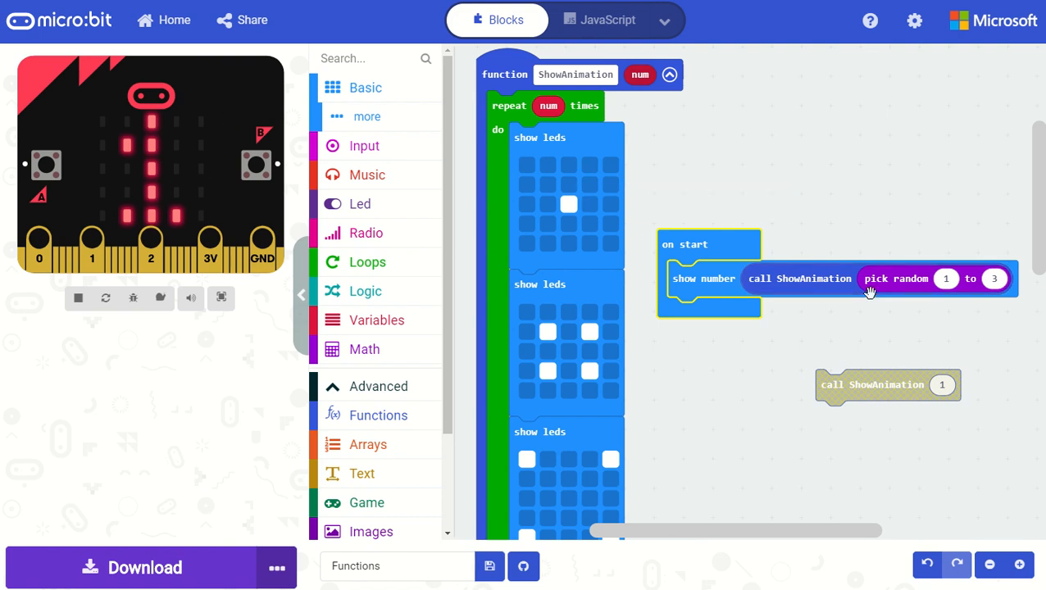
mouse_move(651, 99)
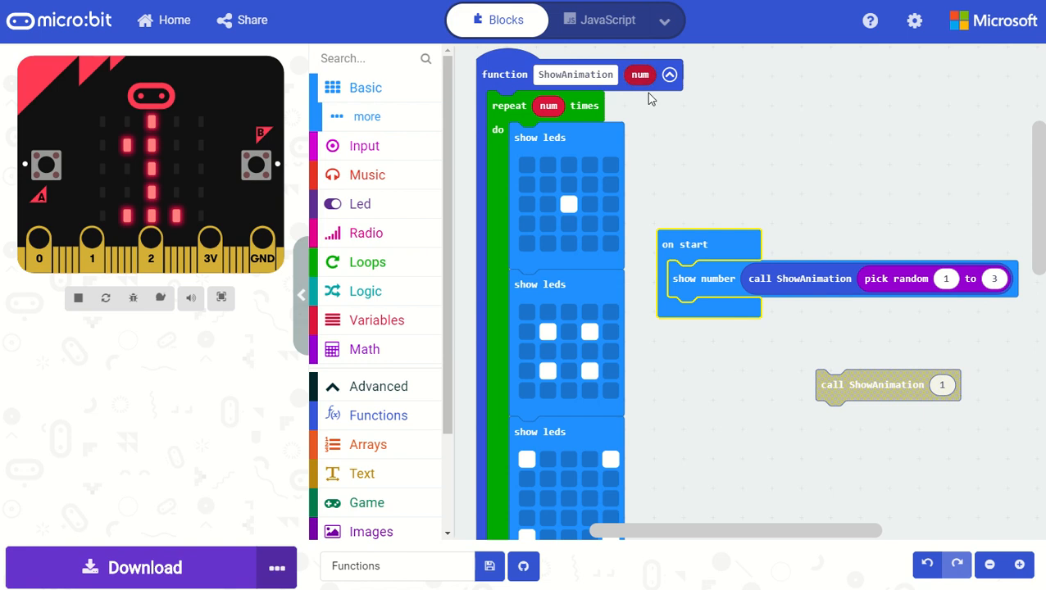
mouse_move(685, 135)
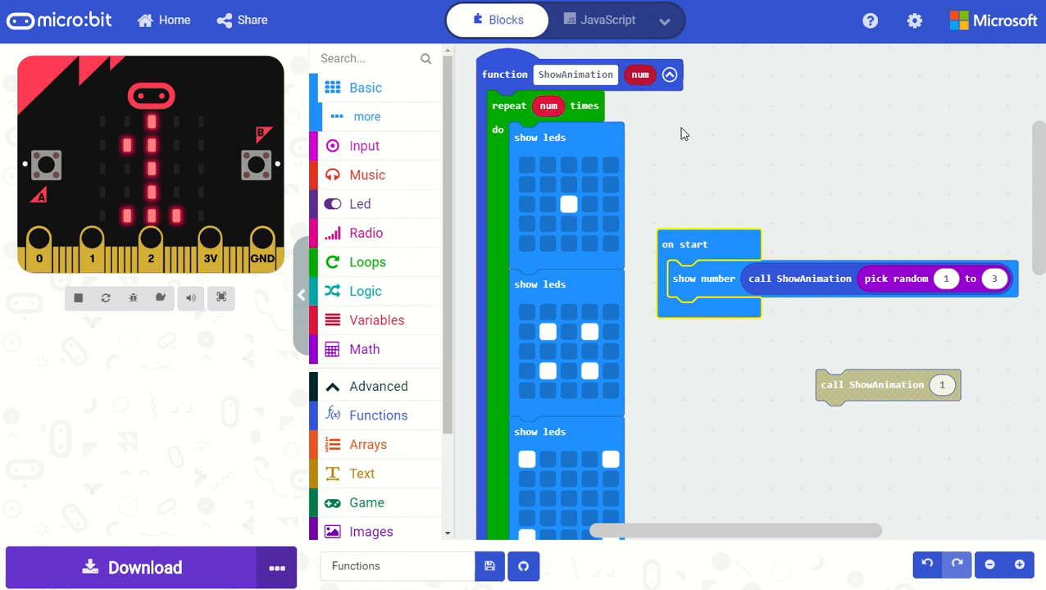
mouse_move(162, 163)
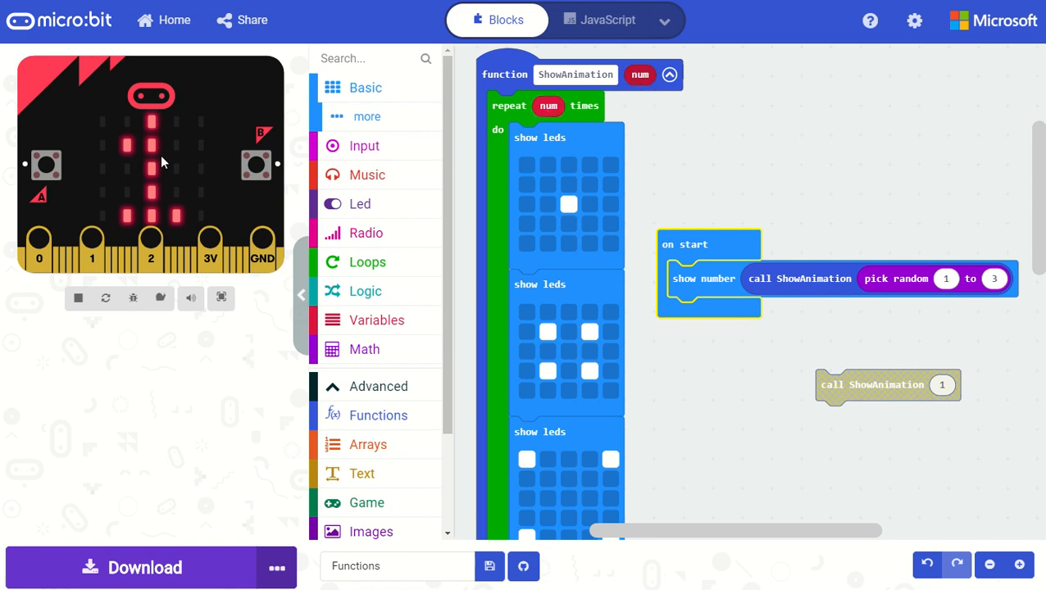